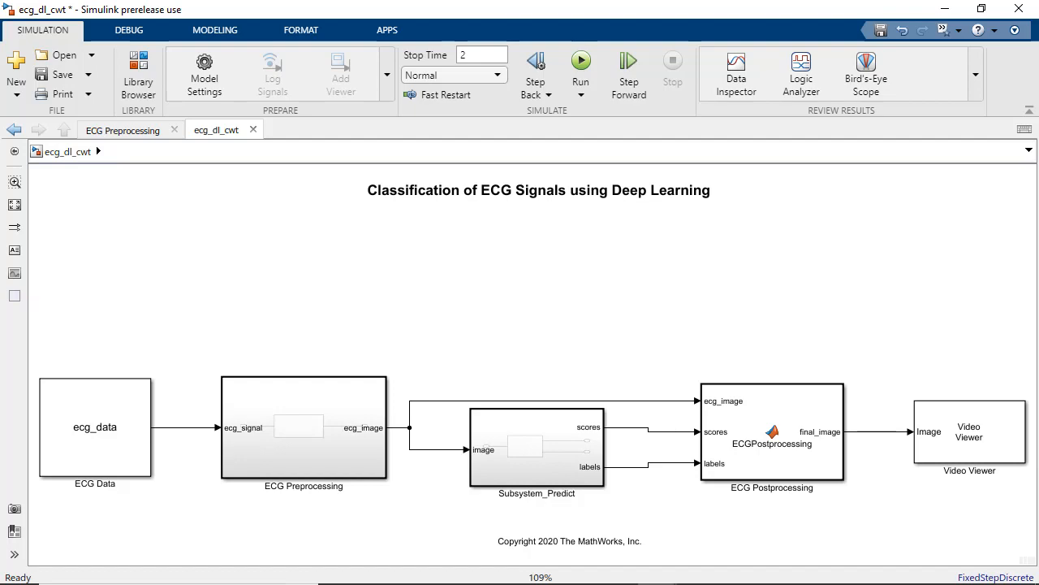
Step: Label the prediction subsystem 'ECG Classification' in the ECG model
{"action": "left_click", "coordinate": [94, 427]}
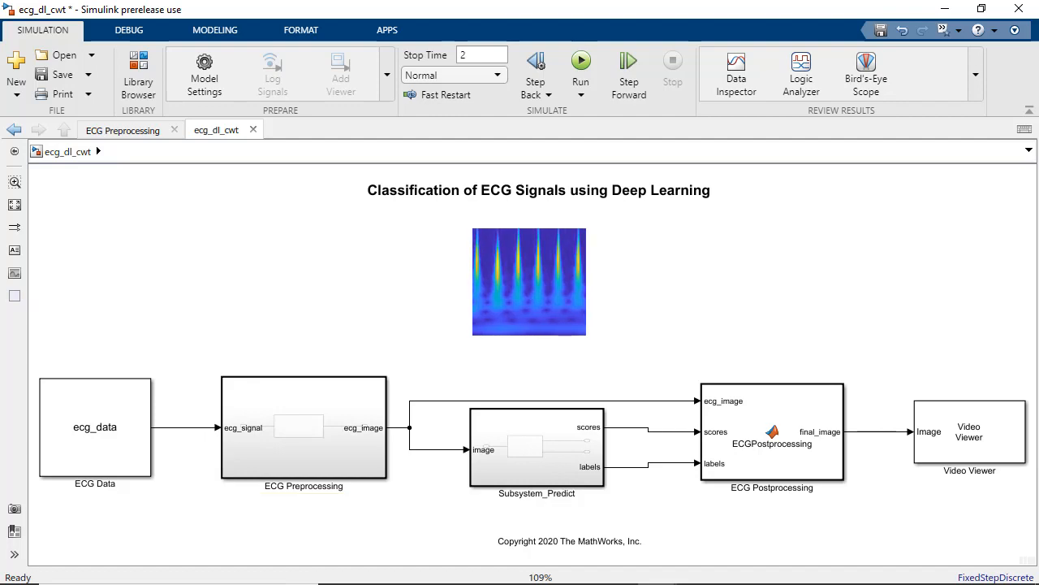
{"action": "left_click", "coordinate": [536, 452]}
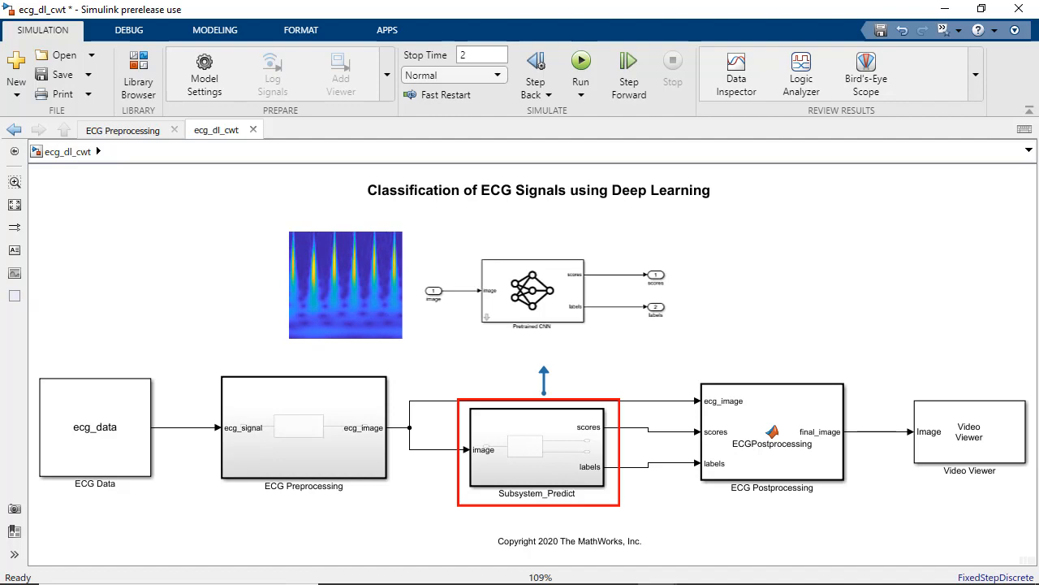
{"action": "left_click", "coordinate": [138, 73]}
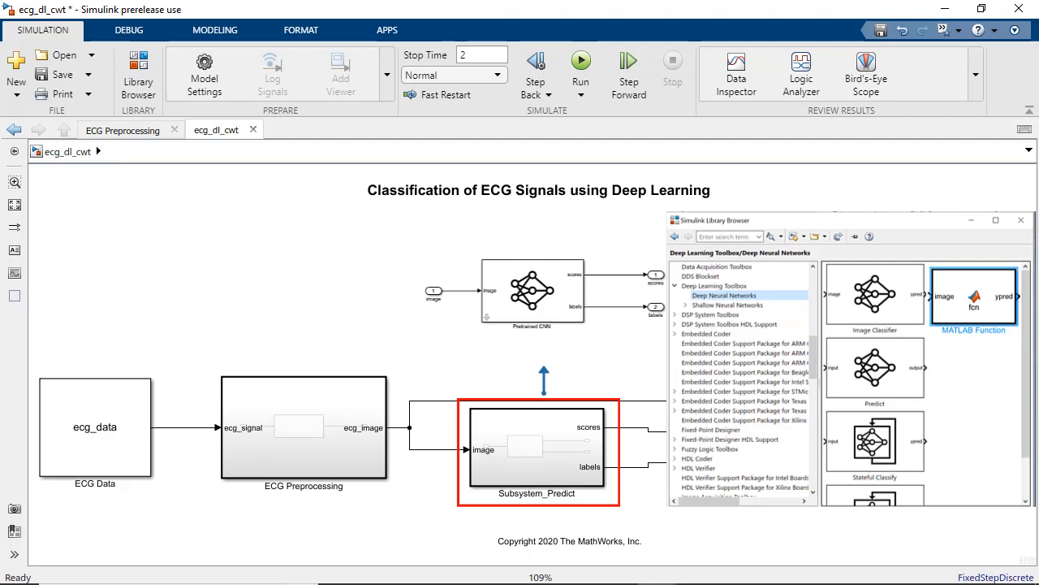
{"action": "left_click", "coordinate": [873, 294]}
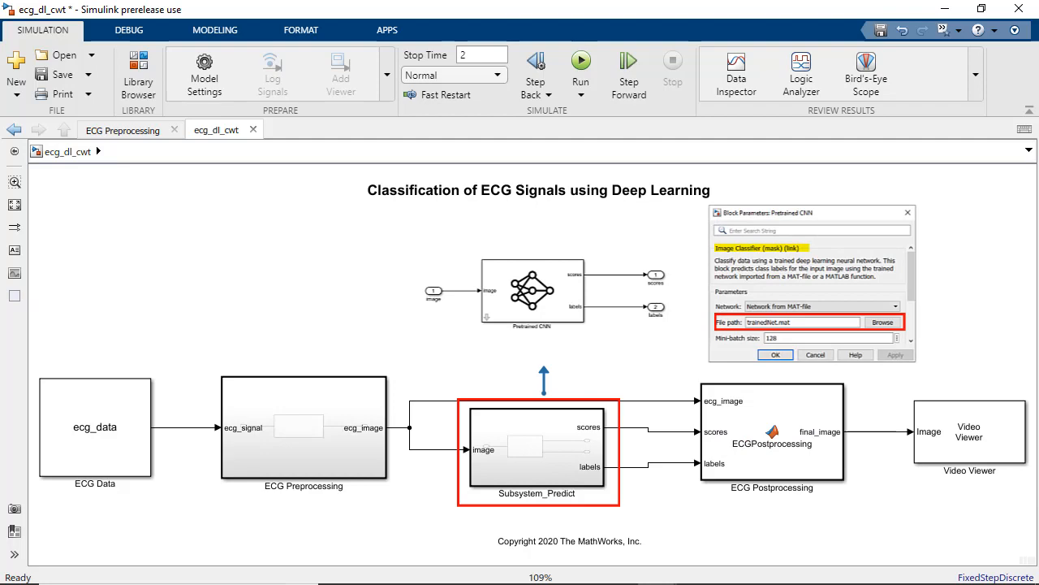
{"action": "left_click", "coordinate": [773, 354]}
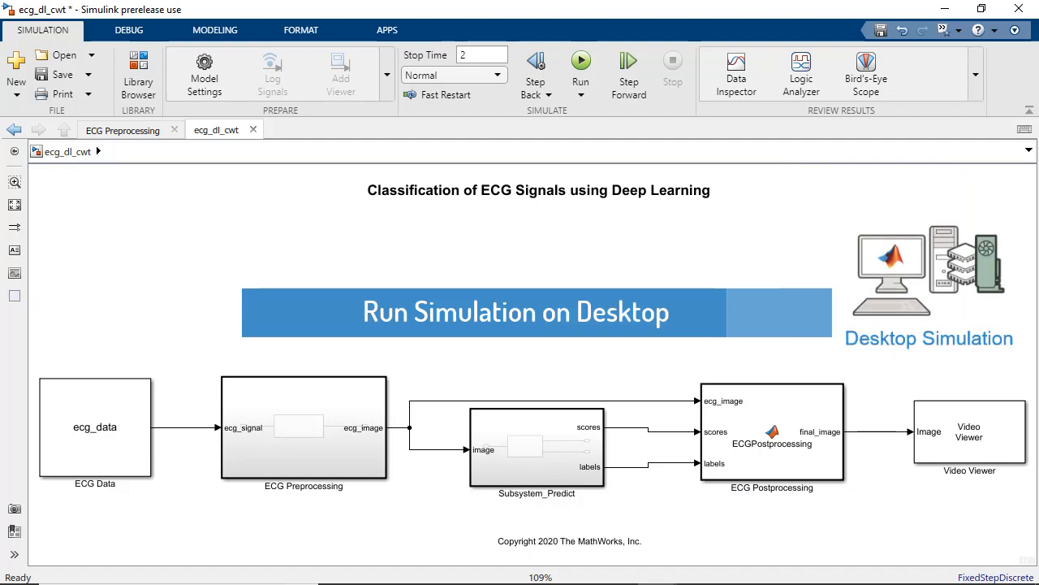
Step: Simulate the ECG classification model on the desktop
{"action": "left_click", "coordinate": [581, 65]}
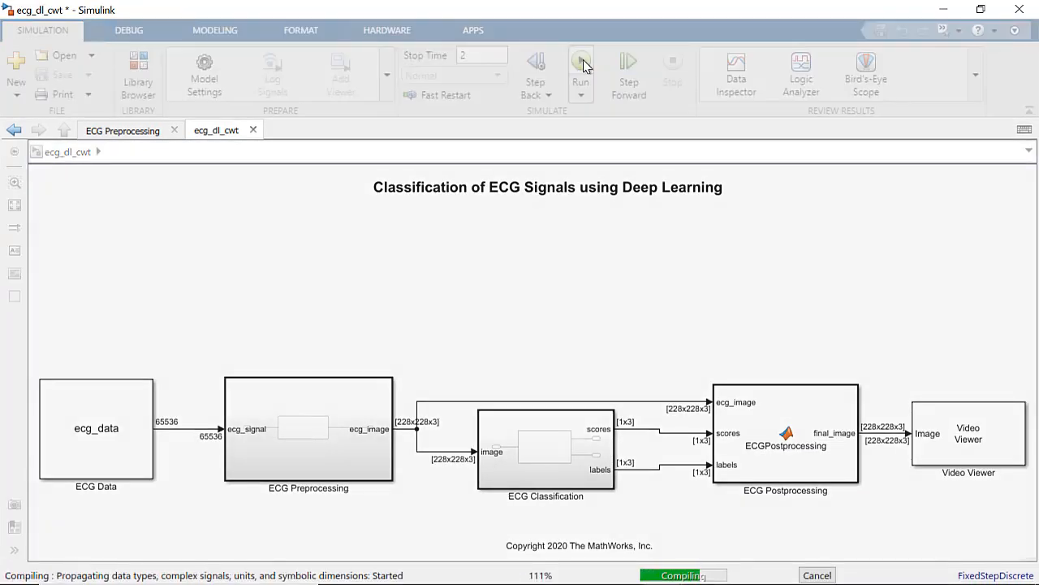
{"action": "left_click", "coordinate": [581, 65]}
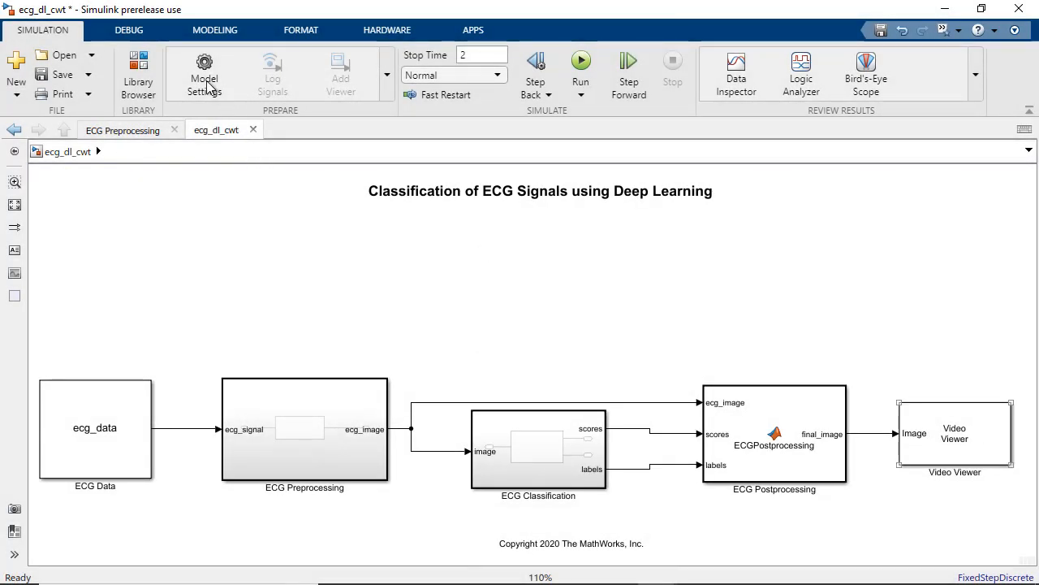
{"action": "left_click", "coordinate": [205, 73]}
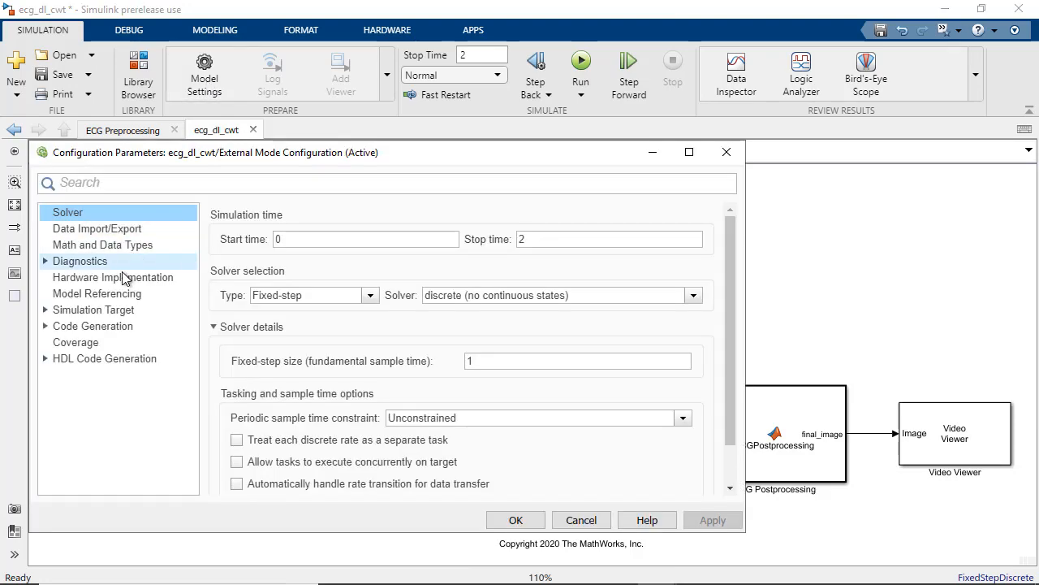
{"action": "left_click", "coordinate": [94, 308]}
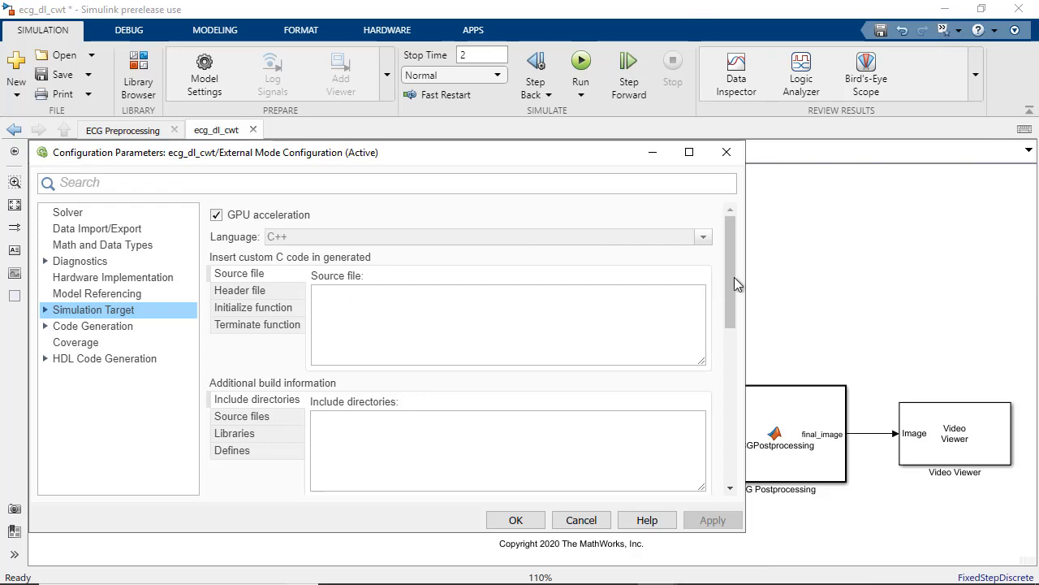
{"action": "scroll", "scroll_direction": "down", "scroll_amount": 3}
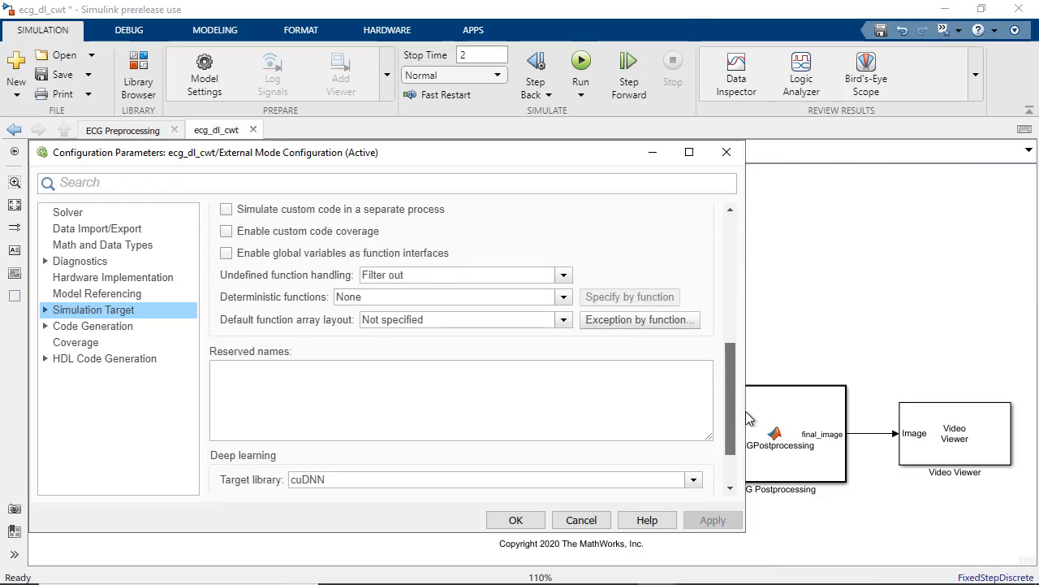
{"action": "left_click", "coordinate": [692, 411]}
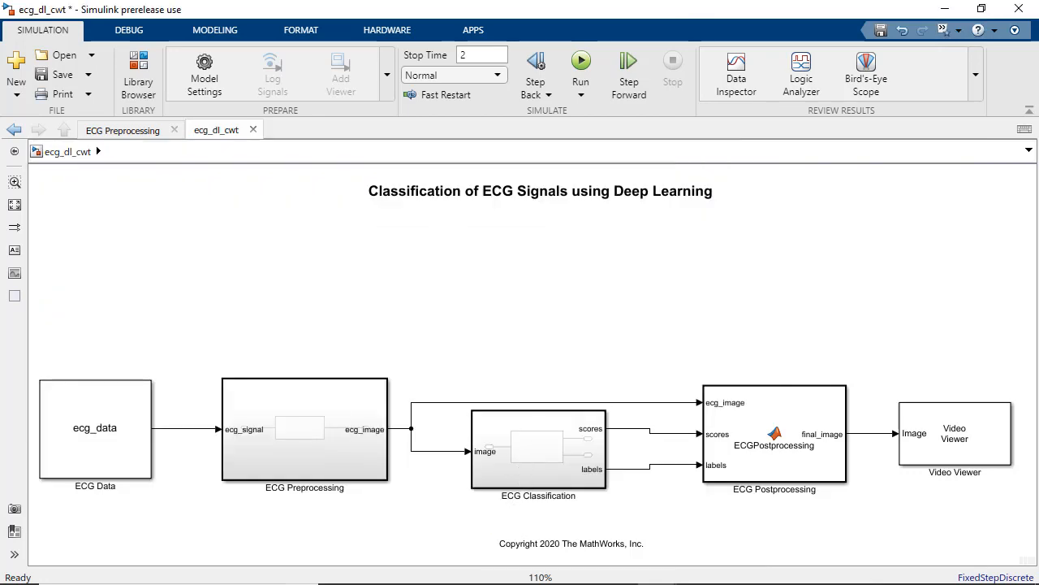
Step: Run the model simulation with the middle blocks selected
{"action": "left_click", "coordinate": [954, 432]}
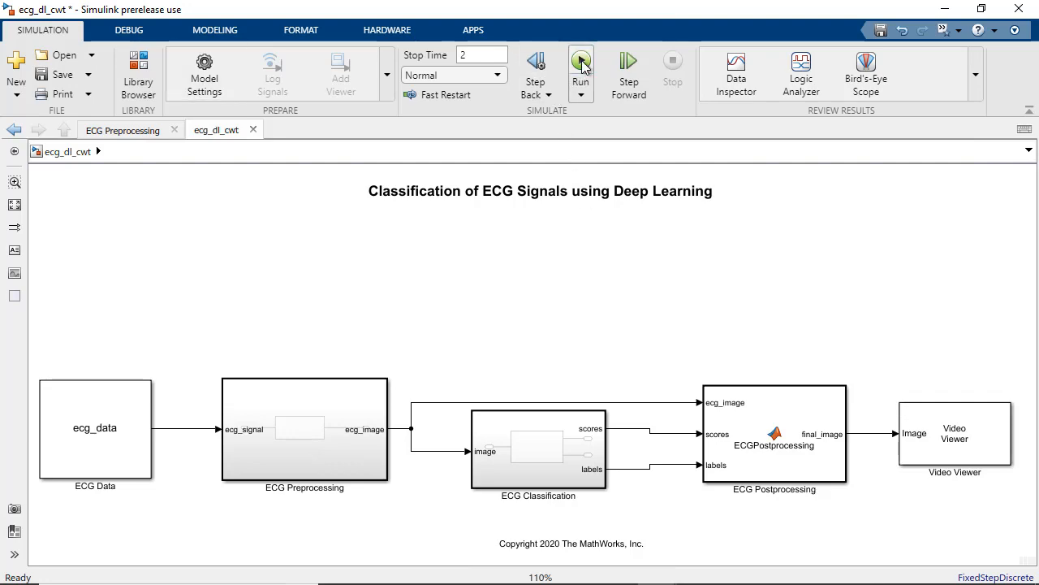
{"action": "left_click", "coordinate": [582, 62]}
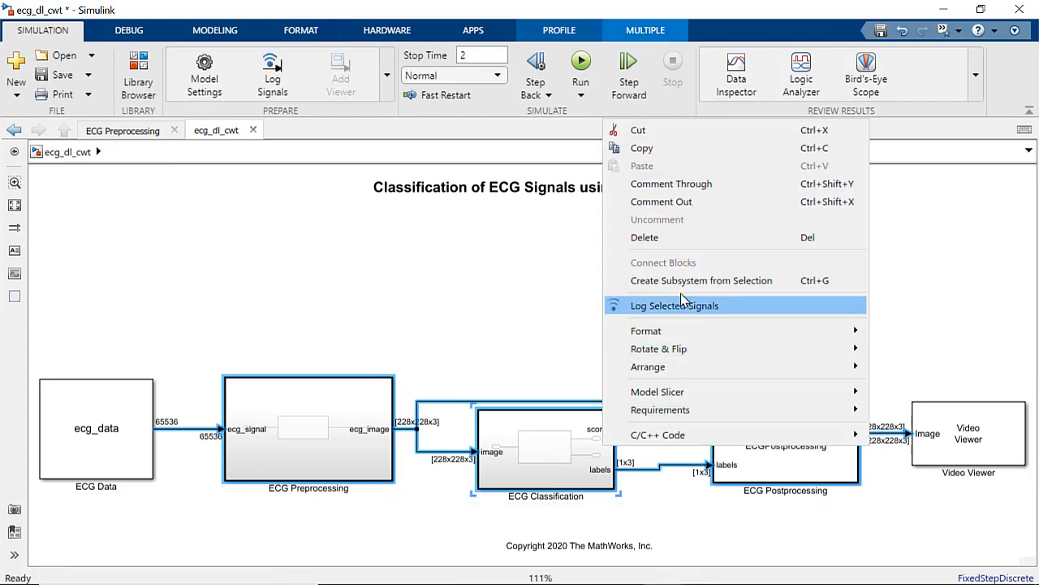
Step: Group the three middle blocks into one Application Subsystem and bring up Model Settings
{"action": "left_click", "coordinate": [702, 279]}
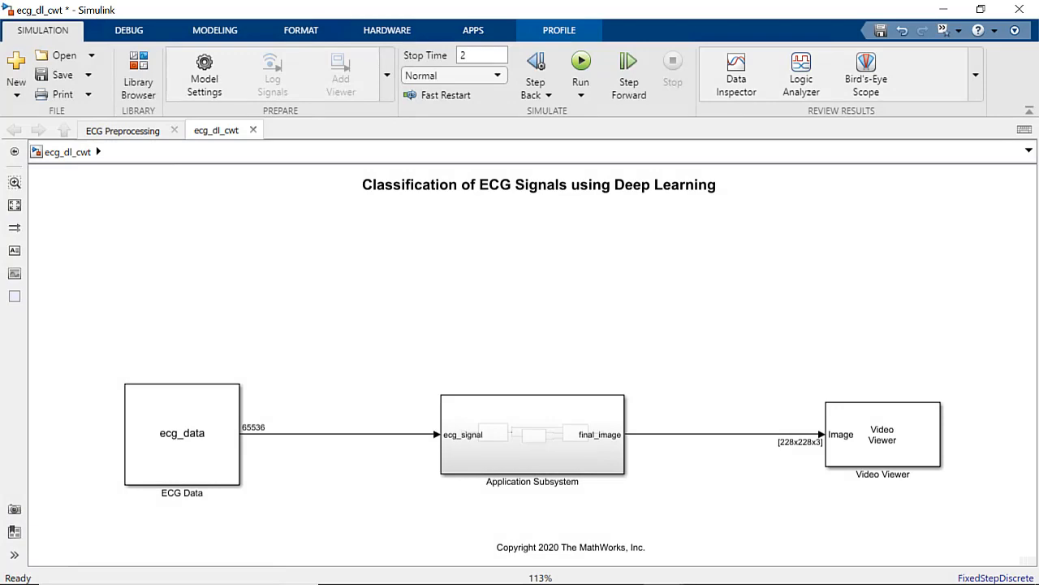
{"action": "left_click", "coordinate": [204, 73]}
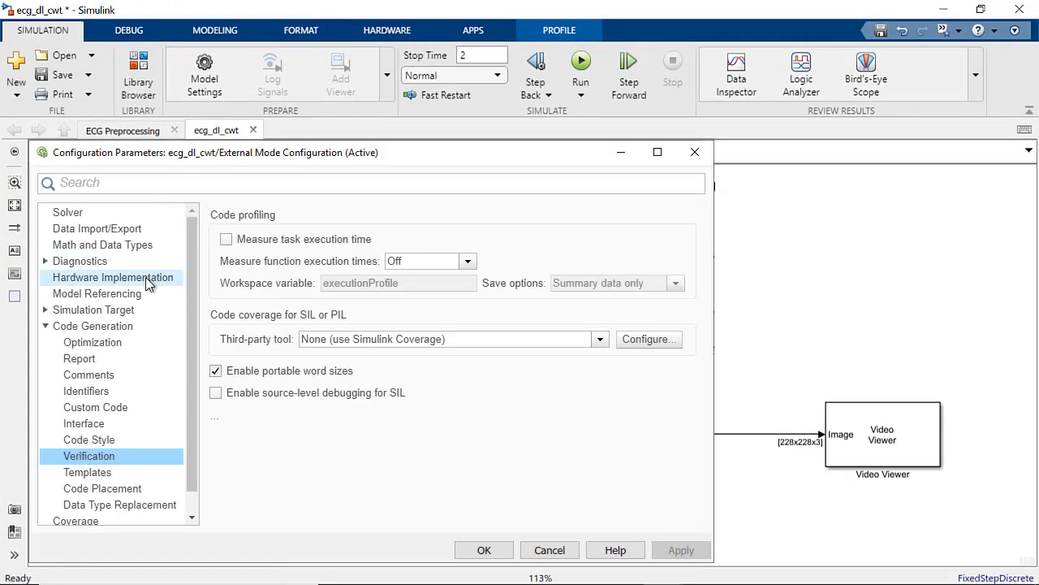
Step: Set Hardware Implementation to device vendor Intel, device type x86-64 (Windows64)
{"action": "left_click", "coordinate": [112, 276]}
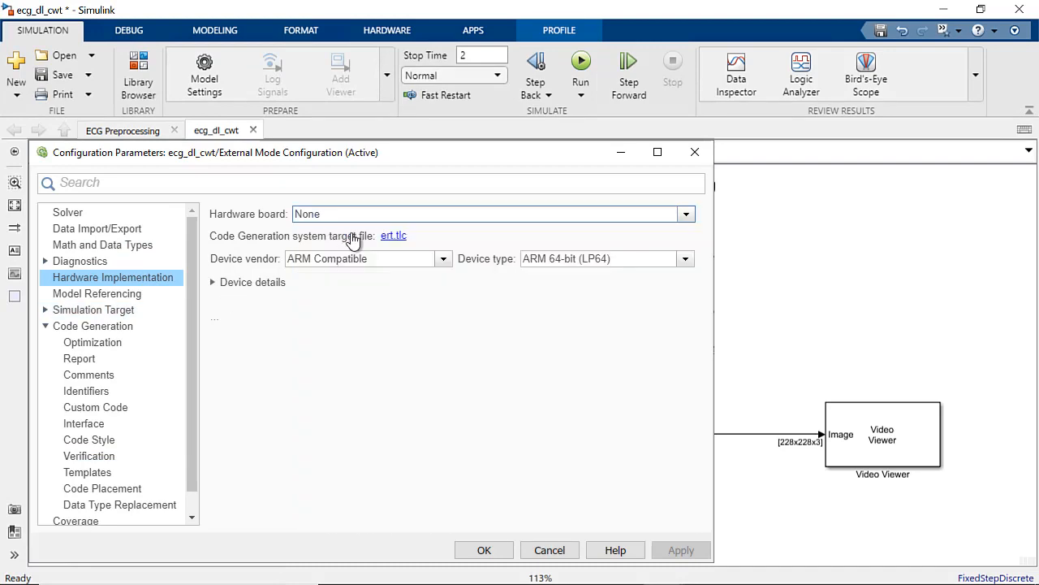
{"action": "left_click", "coordinate": [442, 258]}
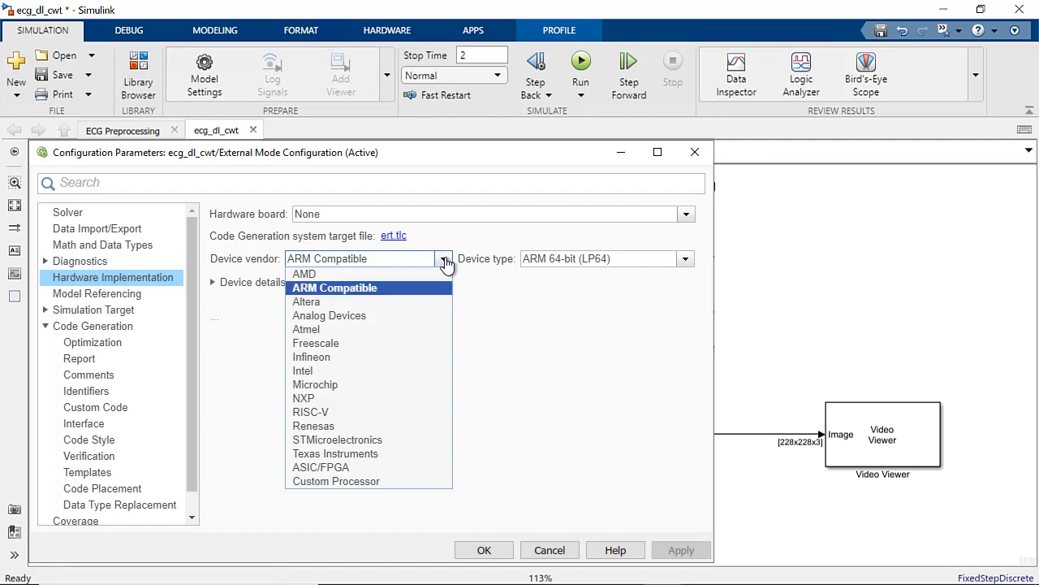
{"action": "mouse_move", "coordinate": [387, 358]}
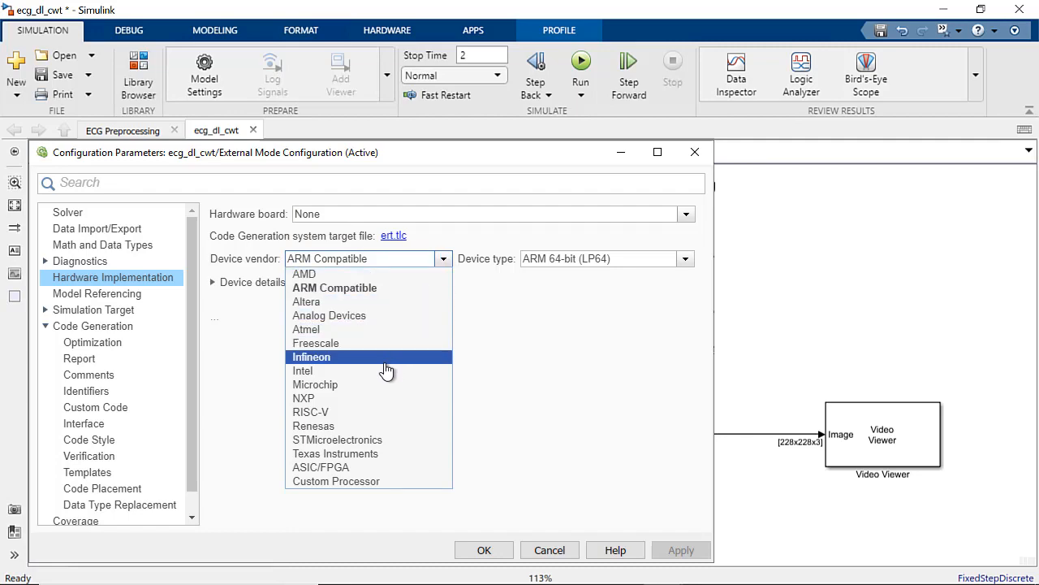
{"action": "left_click", "coordinate": [302, 370]}
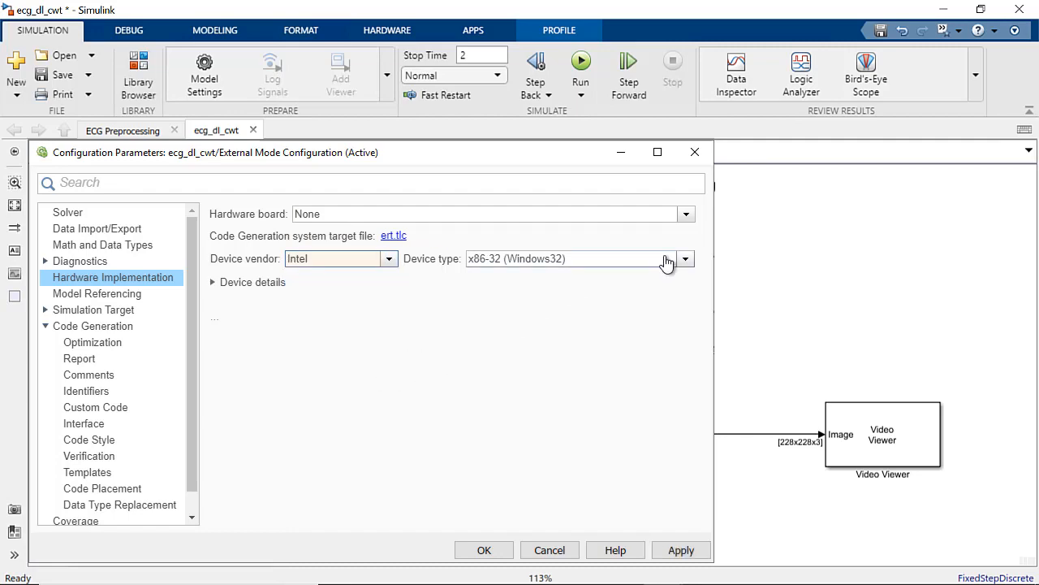
{"action": "left_click", "coordinate": [685, 258]}
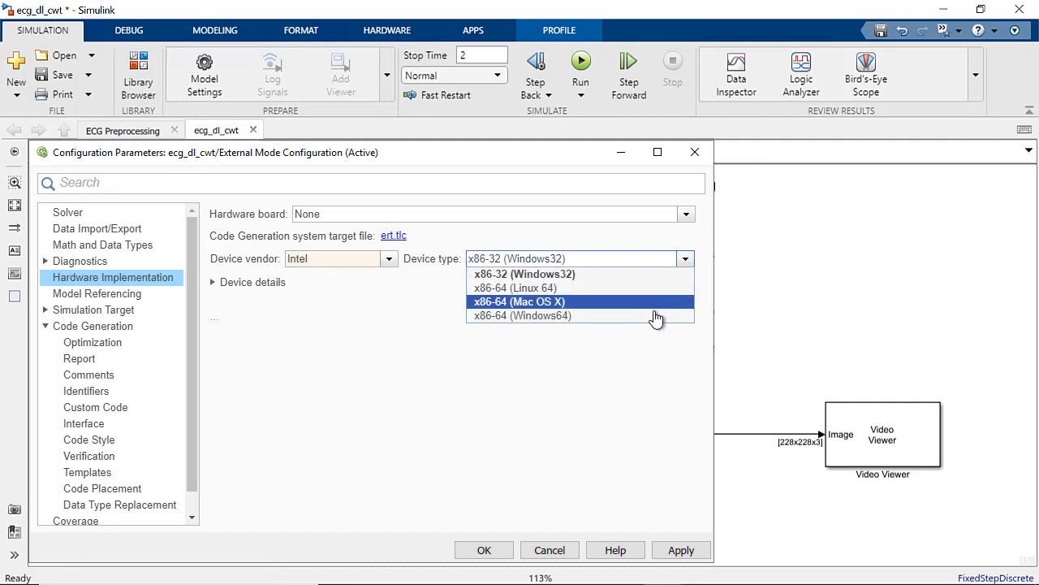
{"action": "left_click", "coordinate": [523, 315]}
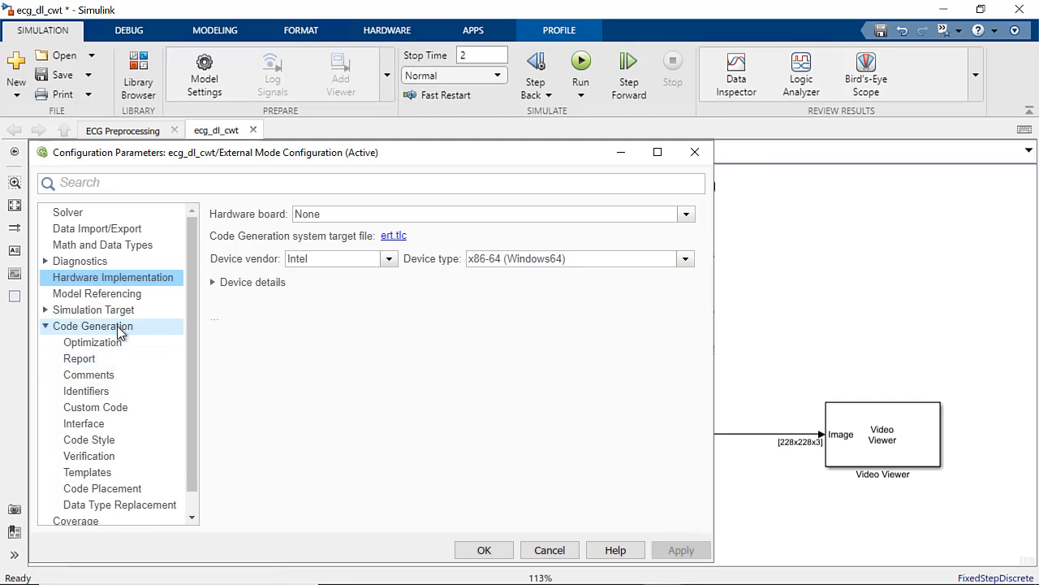
Step: Turn on GPU code generation in the Code Generation settings
{"action": "left_click", "coordinate": [91, 325]}
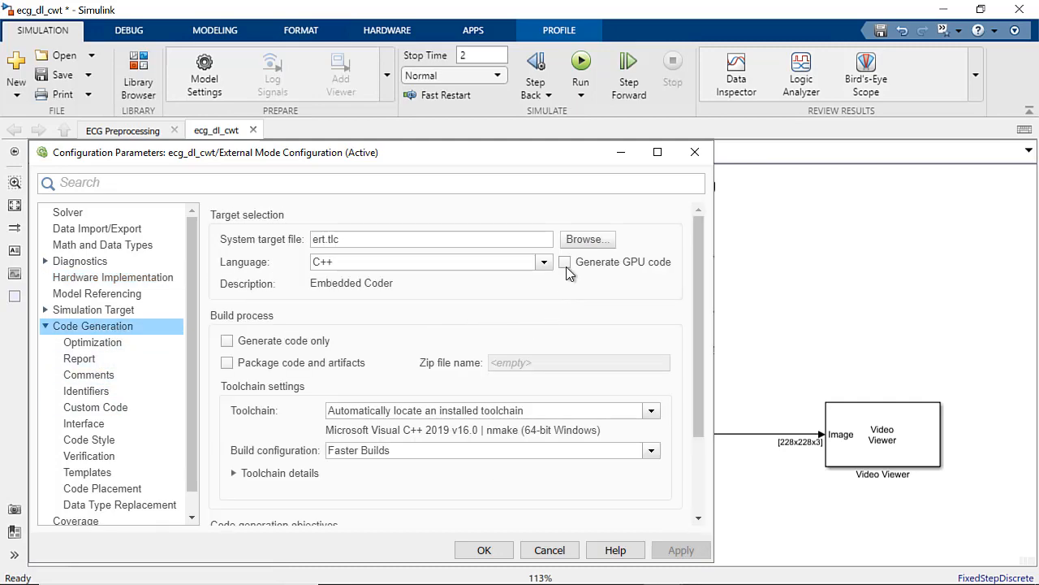
{"action": "left_click", "coordinate": [566, 262]}
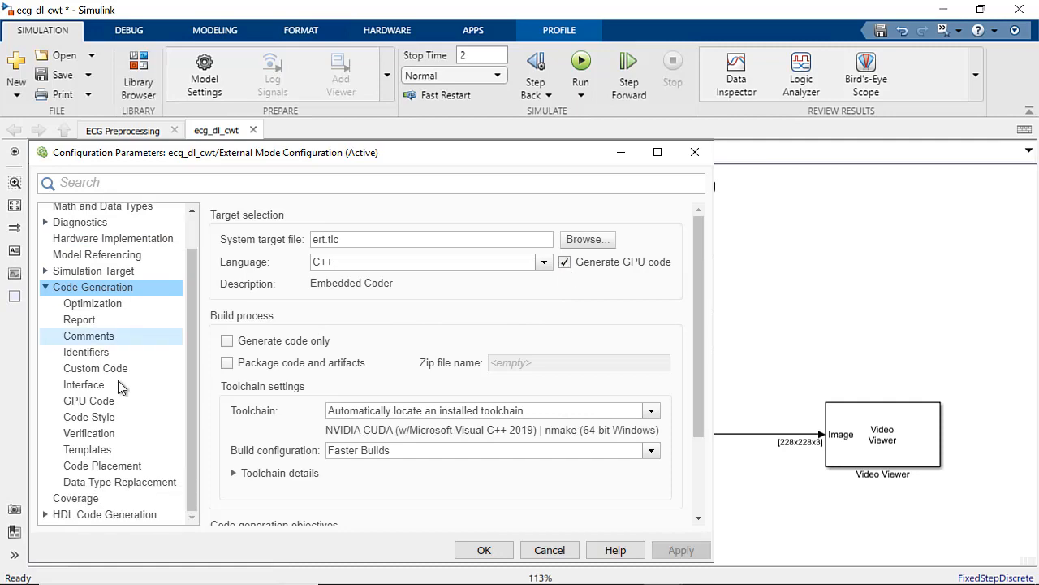
Step: Set the Verification advanced parameter Create block to SIL
{"action": "left_click", "coordinate": [89, 432]}
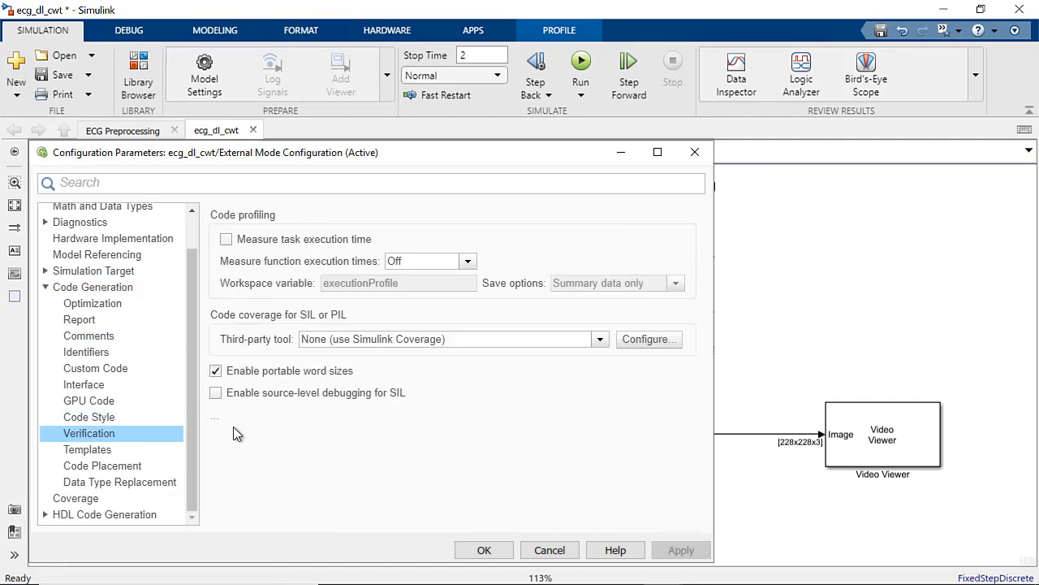
{"action": "left_click", "coordinate": [214, 416]}
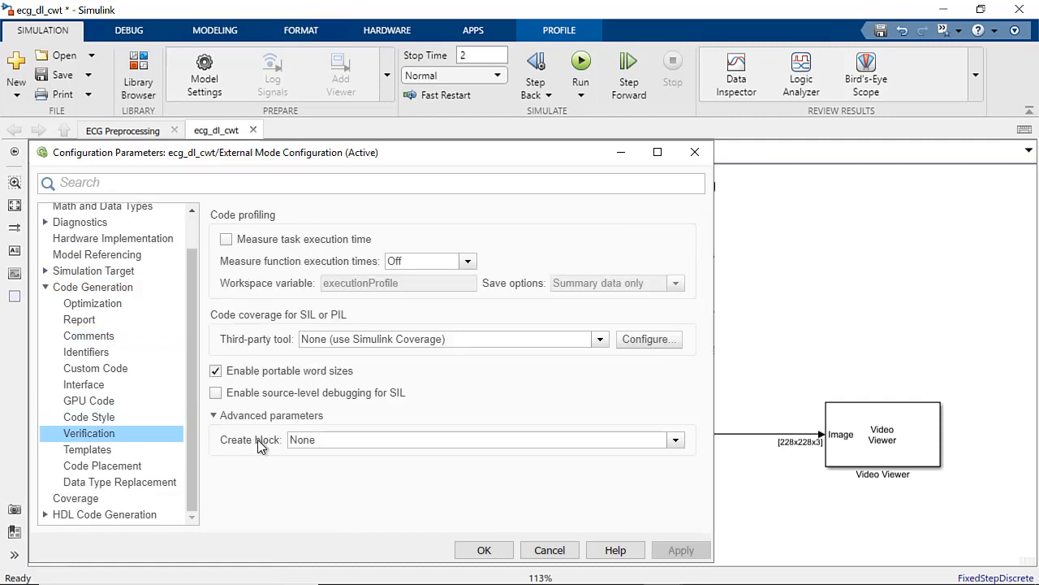
{"action": "left_click", "coordinate": [676, 438]}
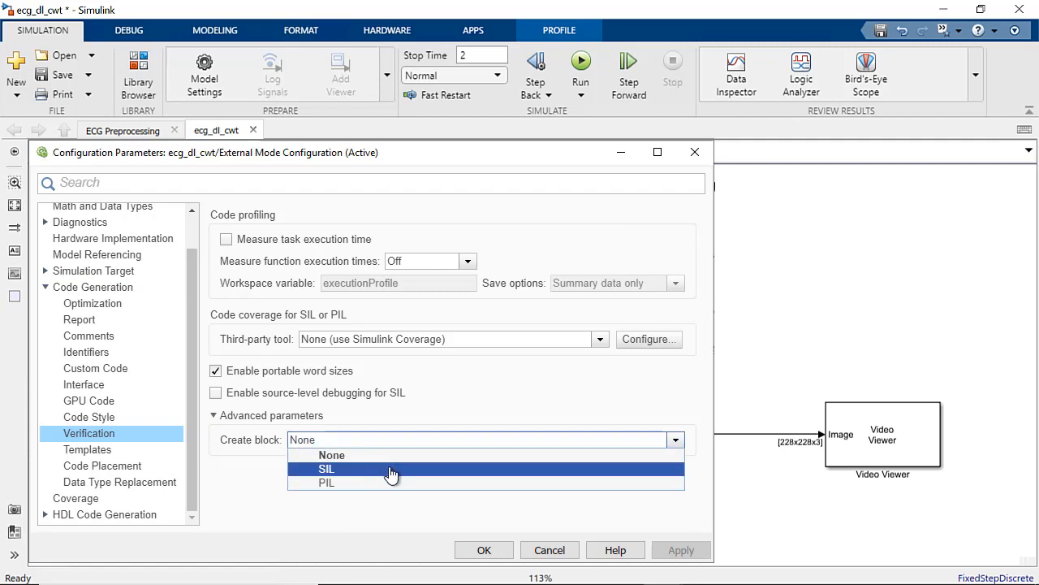
{"action": "left_click", "coordinate": [326, 467]}
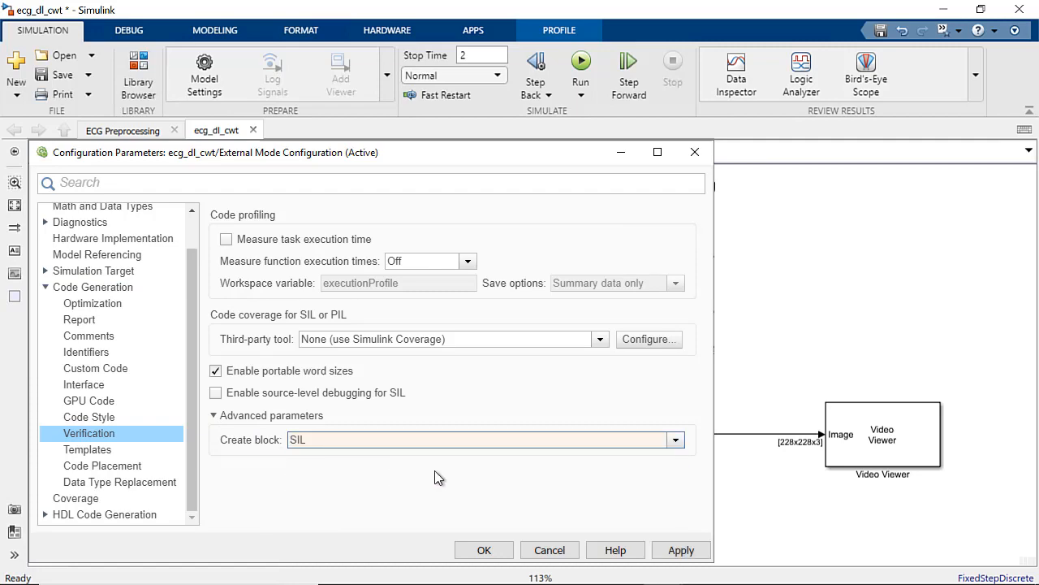
Step: Accept the settings and build the subsystem into a SIL block via C/C++ Code
{"action": "left_click", "coordinate": [484, 549]}
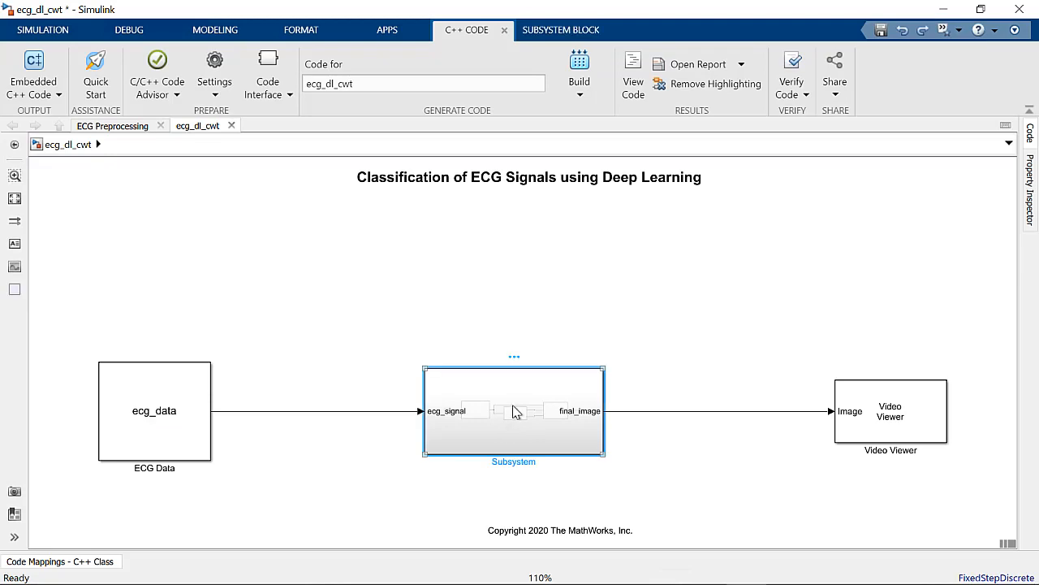
{"action": "right_click", "coordinate": [513, 409]}
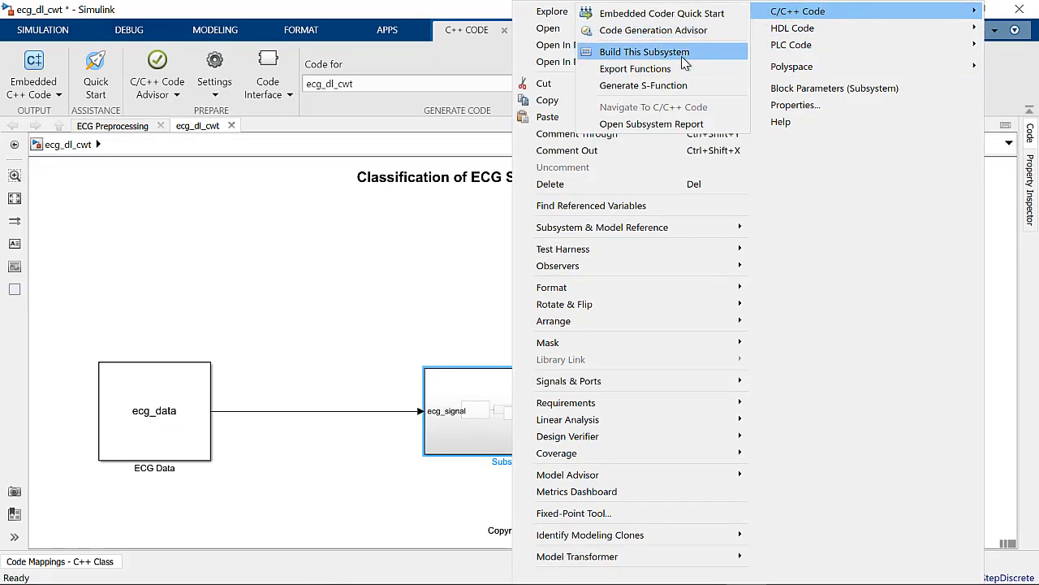
{"action": "left_click", "coordinate": [643, 51]}
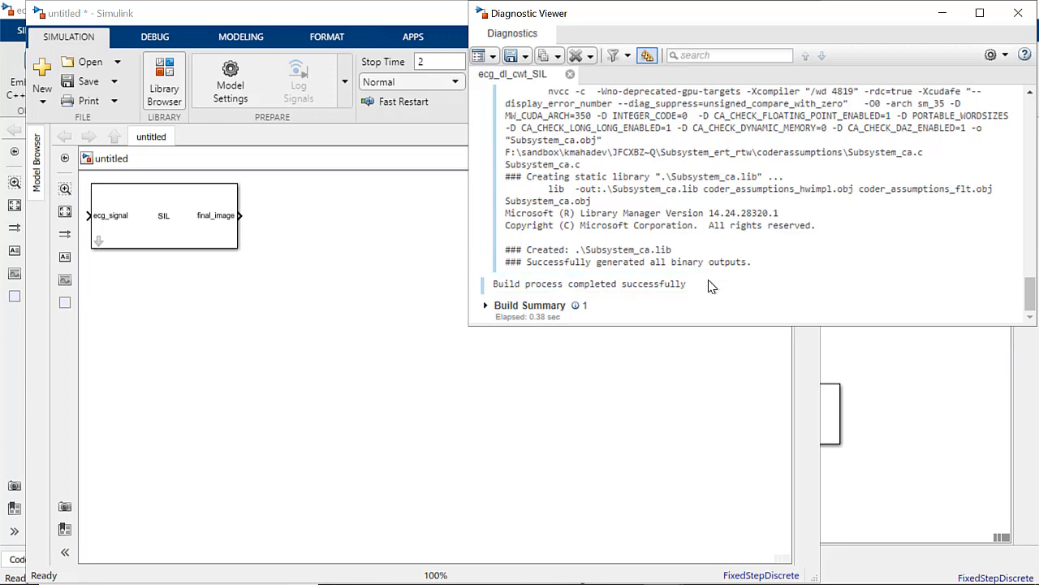
{"action": "mouse_move", "coordinate": [938, 56]}
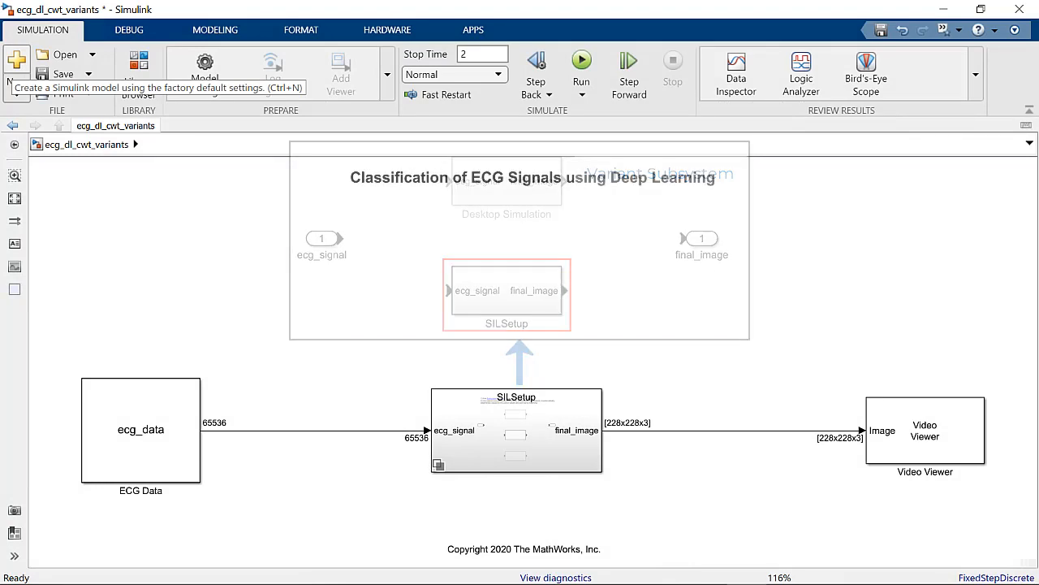
Step: Run the variants model with the SILSetup variant, showing the classified scalogram
{"action": "right_click", "coordinate": [517, 431]}
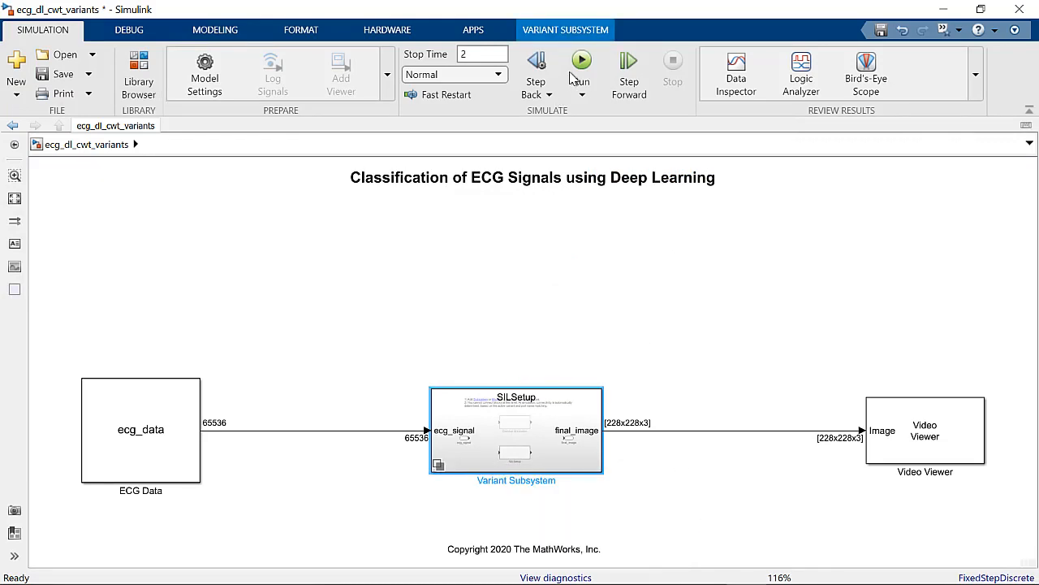
{"action": "left_click", "coordinate": [581, 60]}
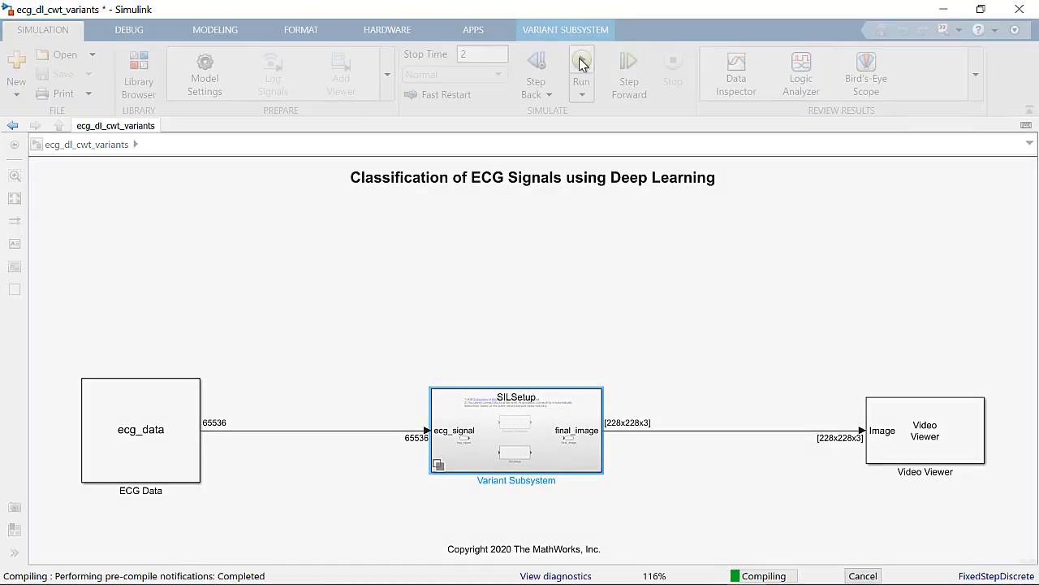
{"action": "left_click", "coordinate": [581, 65]}
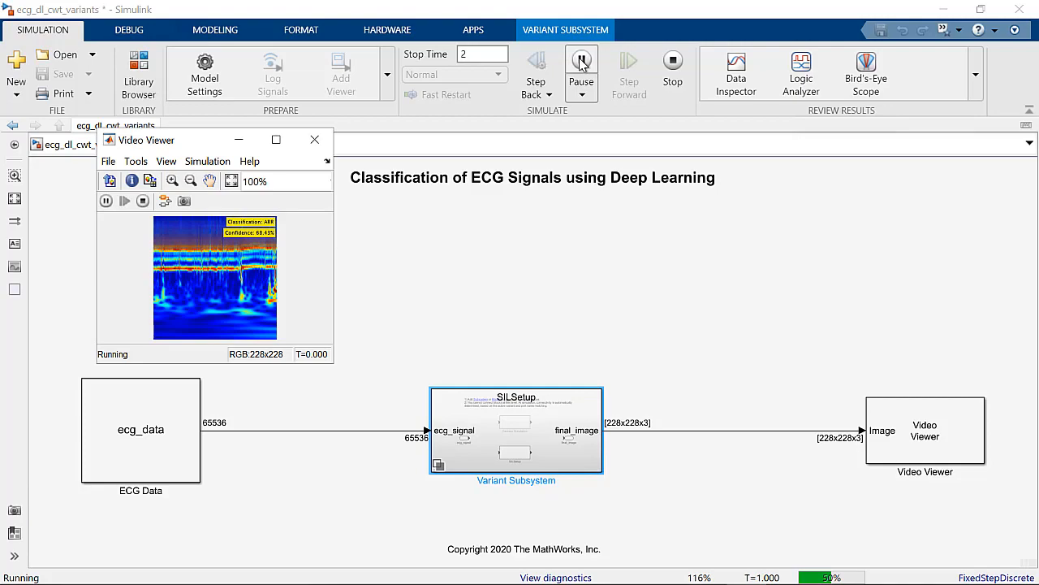
{"action": "left_click", "coordinate": [581, 60]}
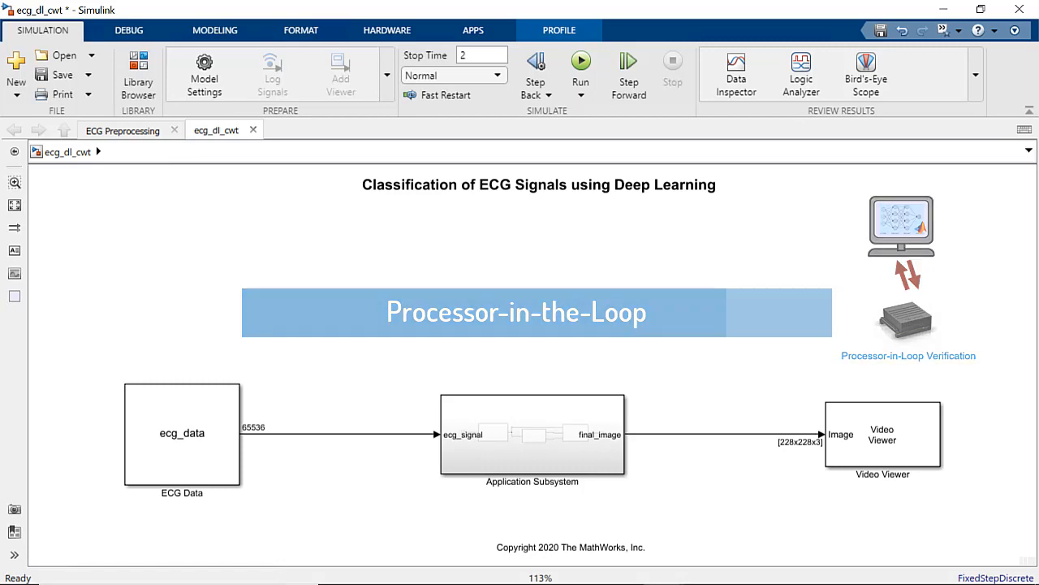
Step: Set the hardware board to NVIDIA Jetson with target device address and credentials shown
{"action": "left_click", "coordinate": [205, 68]}
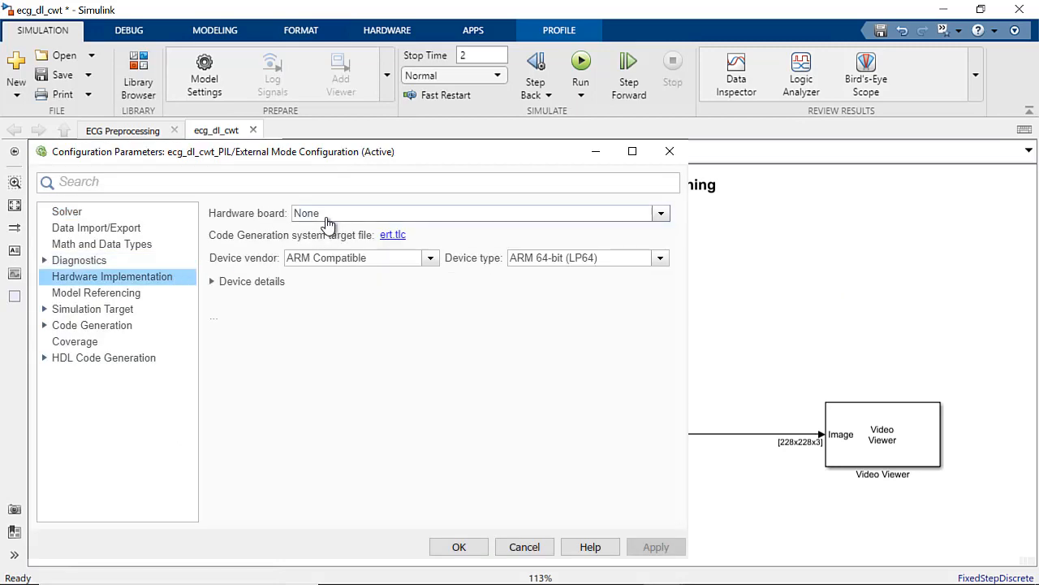
{"action": "left_click", "coordinate": [659, 213]}
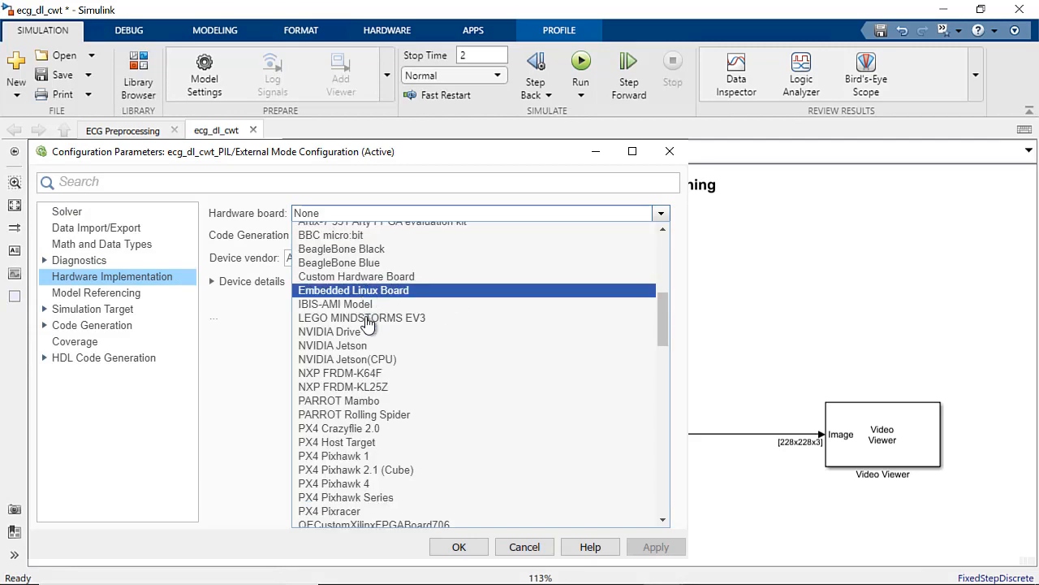
{"action": "left_click", "coordinate": [331, 344]}
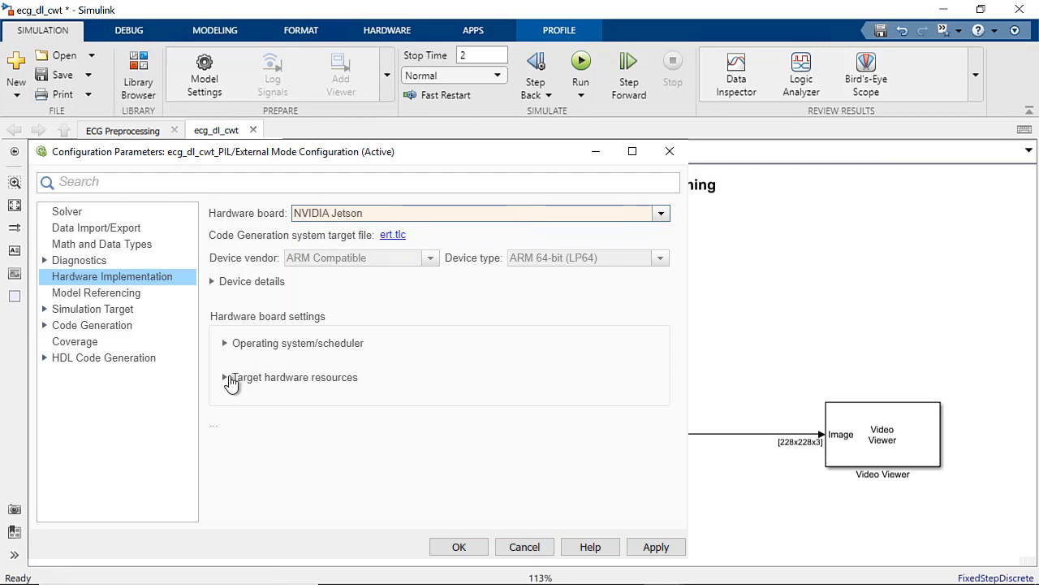
{"action": "left_click", "coordinate": [226, 377]}
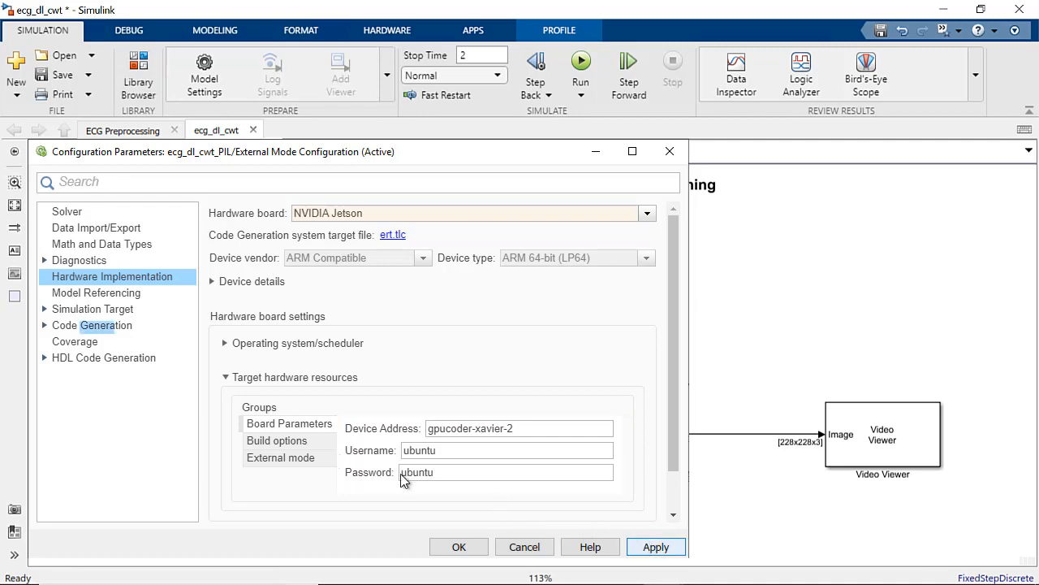
{"action": "left_click", "coordinate": [98, 325]}
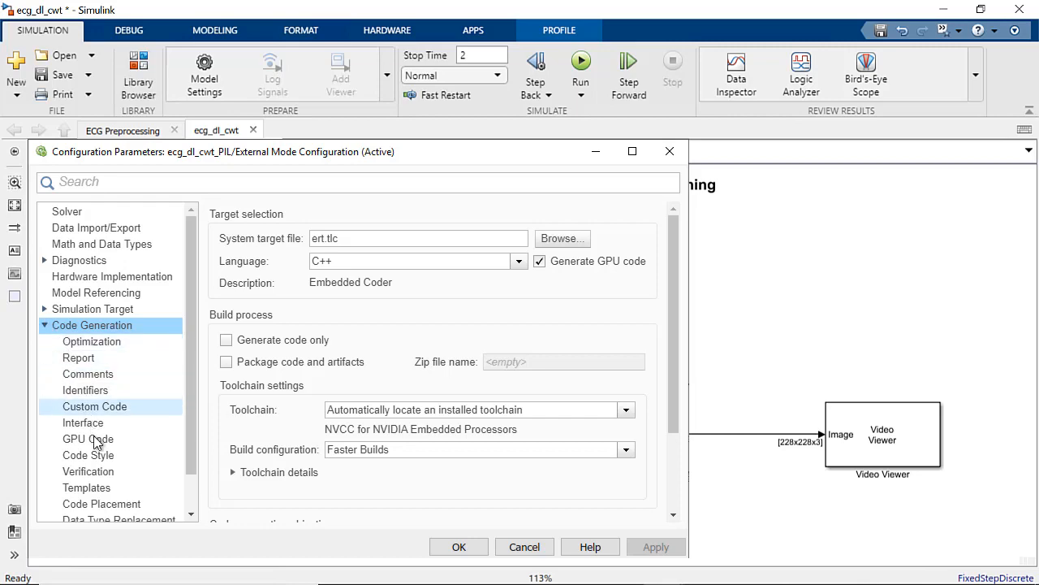
Step: Change the Verification Create block option from SIL to PIL and accept
{"action": "left_click", "coordinate": [88, 471]}
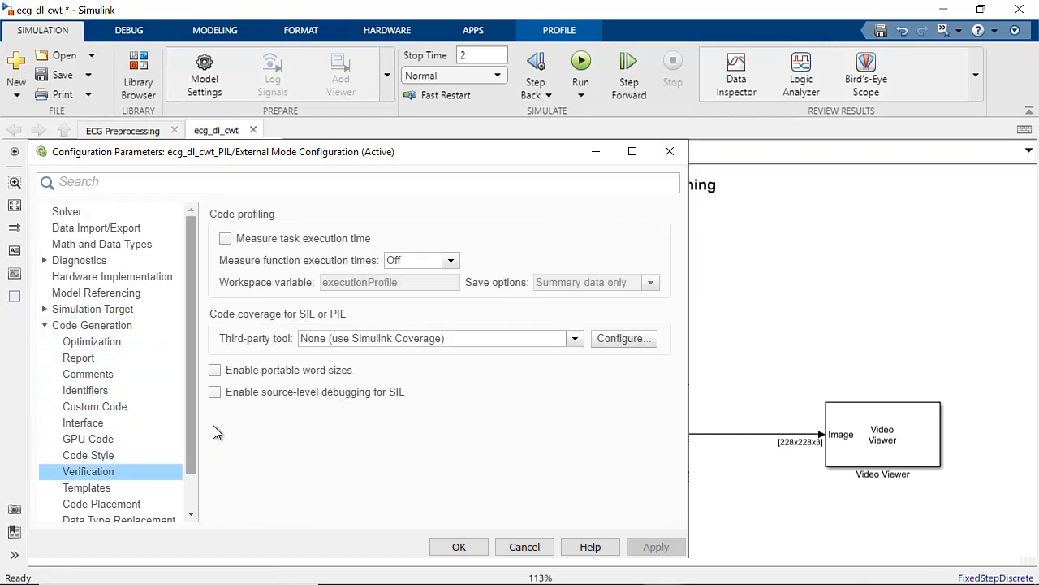
{"action": "left_click", "coordinate": [214, 416]}
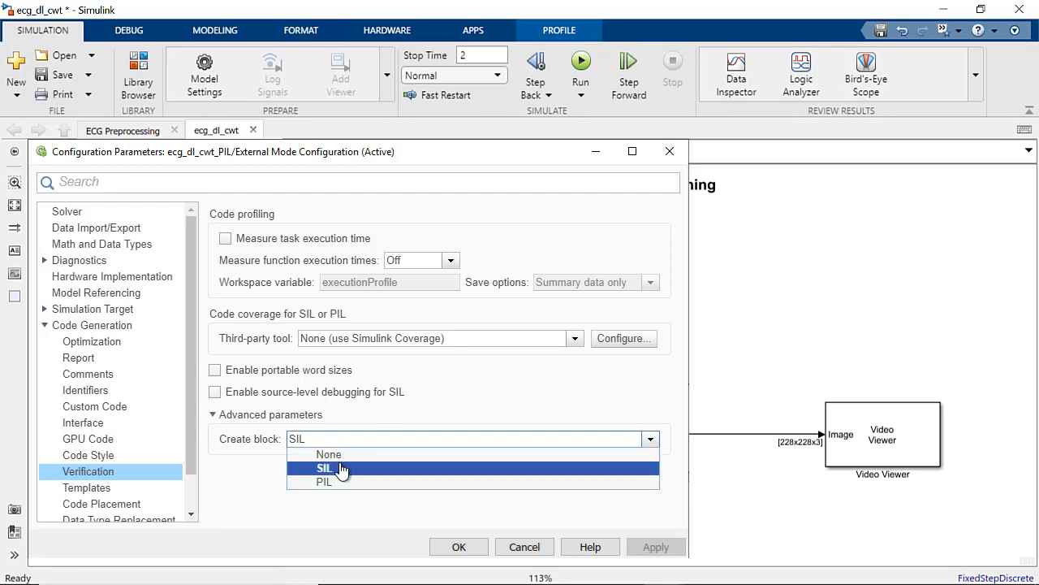
{"action": "left_click", "coordinate": [325, 481]}
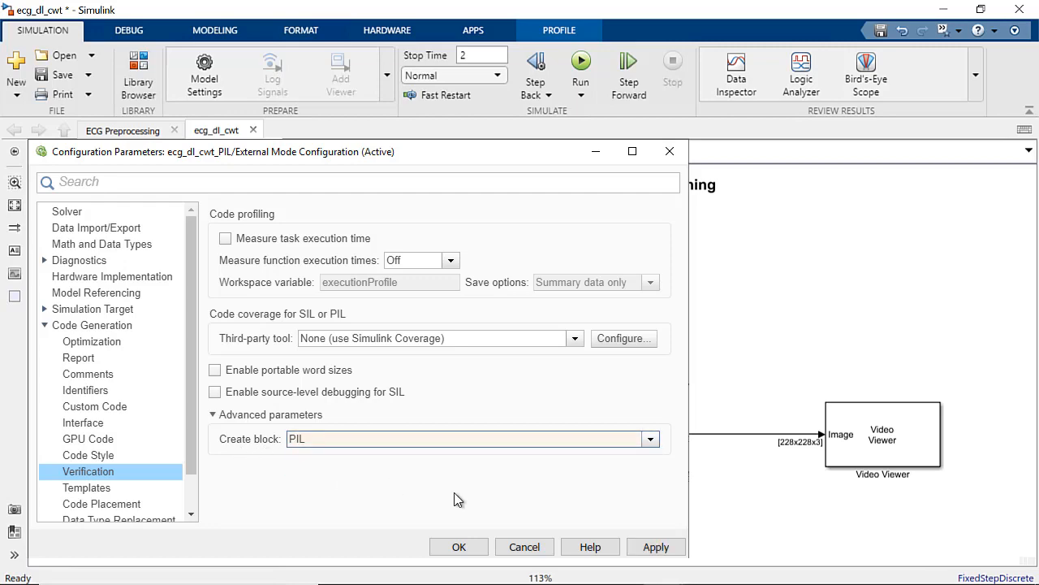
{"action": "left_click", "coordinate": [656, 546]}
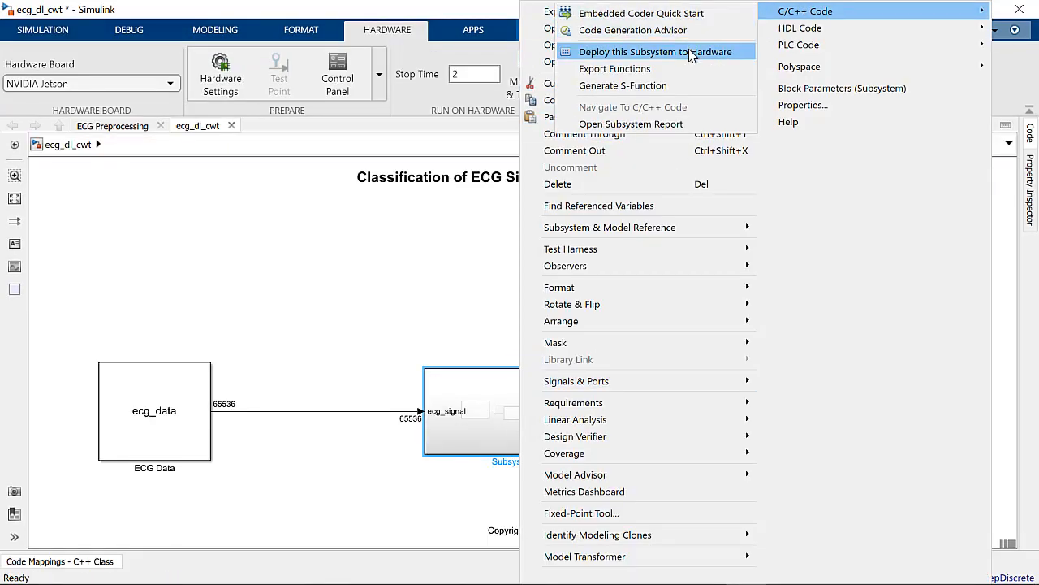
Step: Deploy the subsystem to hardware as a PIL block via C/C++ Code
{"action": "left_click", "coordinate": [654, 52]}
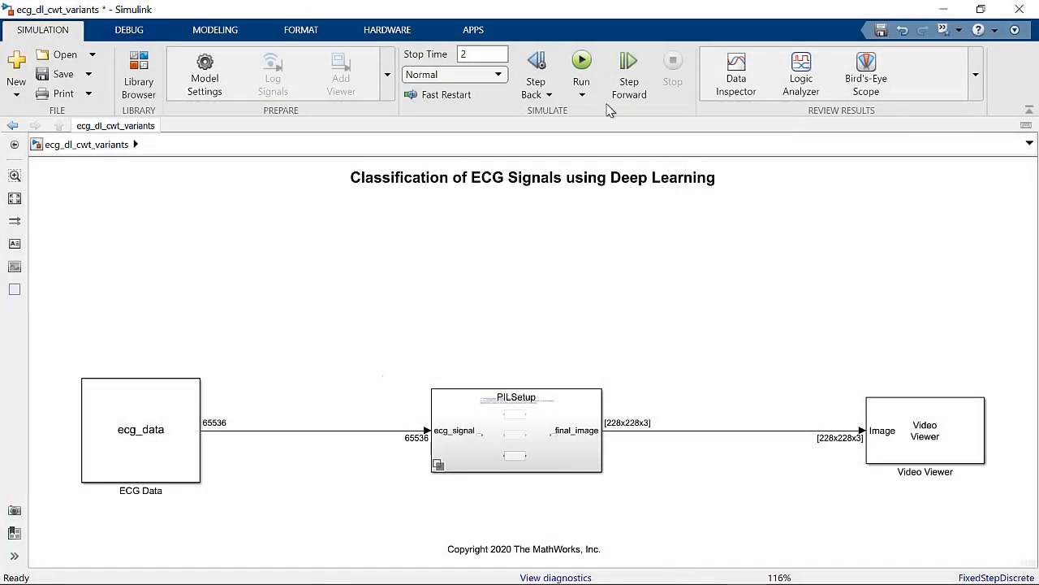
Step: Run the PIL simulation and view the classified ECG scalogram in the Video Viewer
{"action": "left_click", "coordinate": [581, 60]}
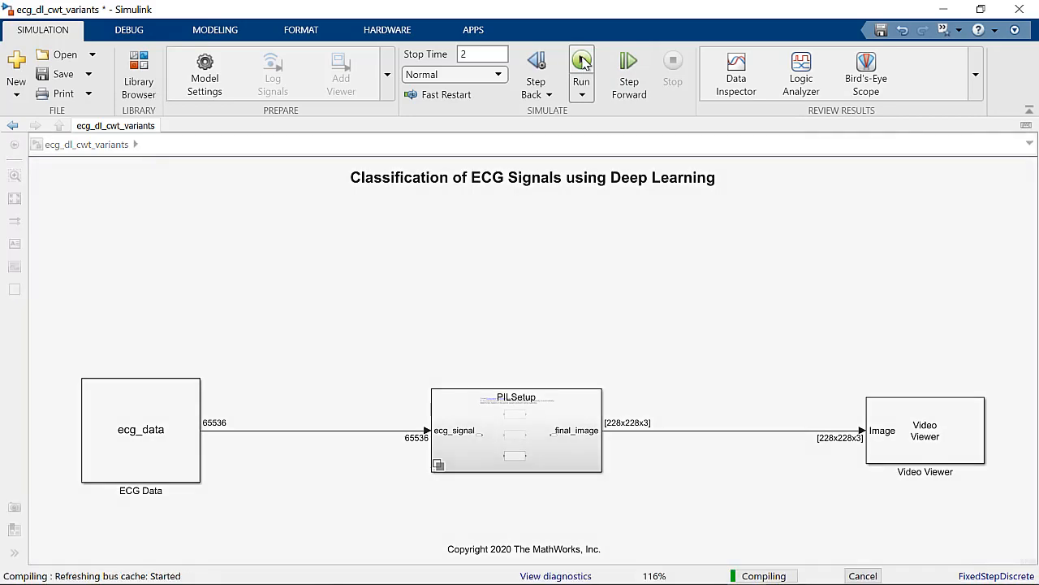
{"action": "left_click", "coordinate": [581, 65]}
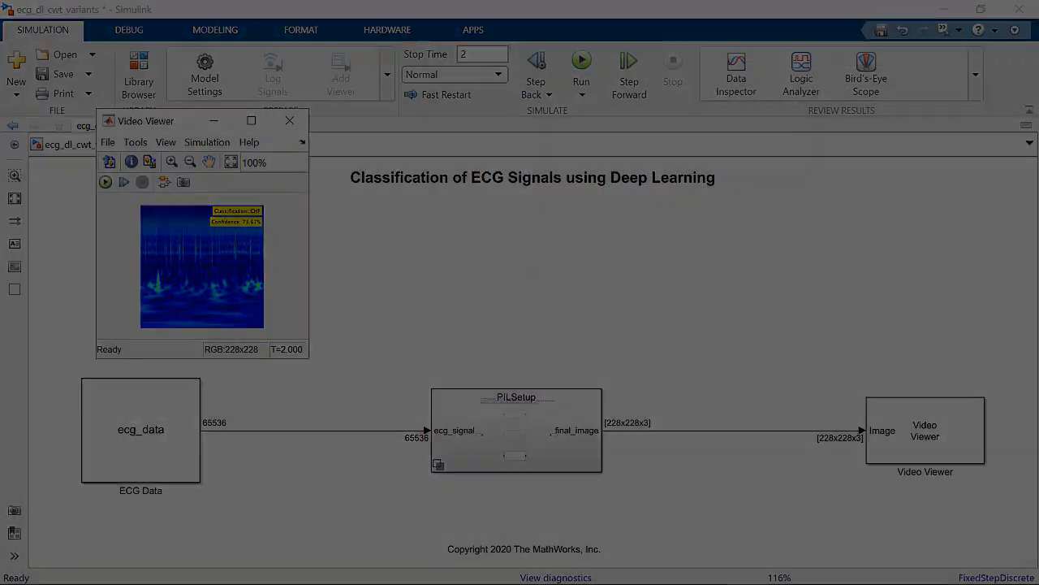
{"action": "left_click", "coordinate": [386, 29]}
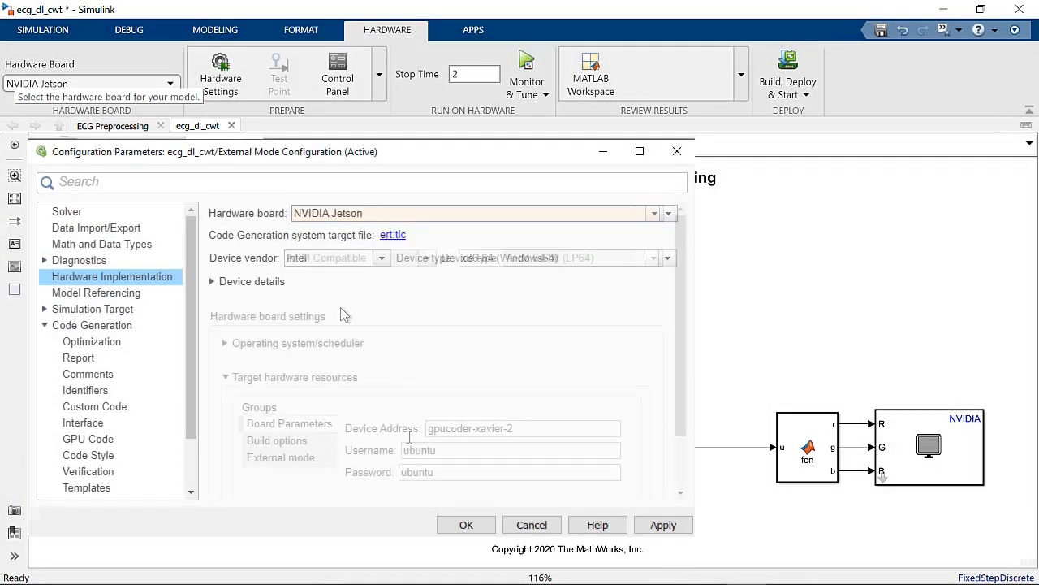
Step: Accept the NVIDIA Jetson hardware settings and build, deploy and start ecg_dl_cwt on the board
{"action": "left_click", "coordinate": [276, 441]}
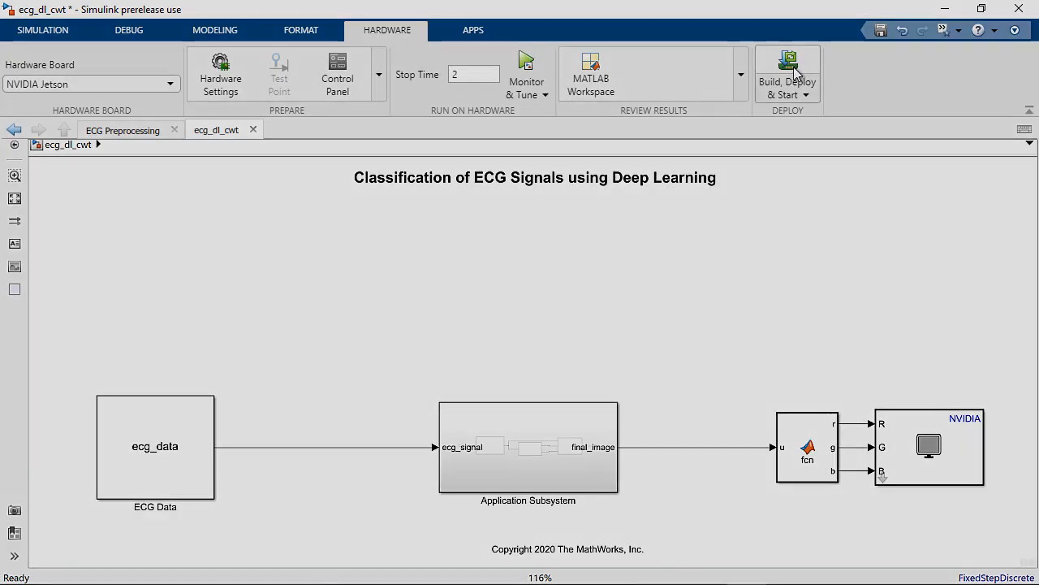
{"action": "left_click", "coordinate": [786, 73]}
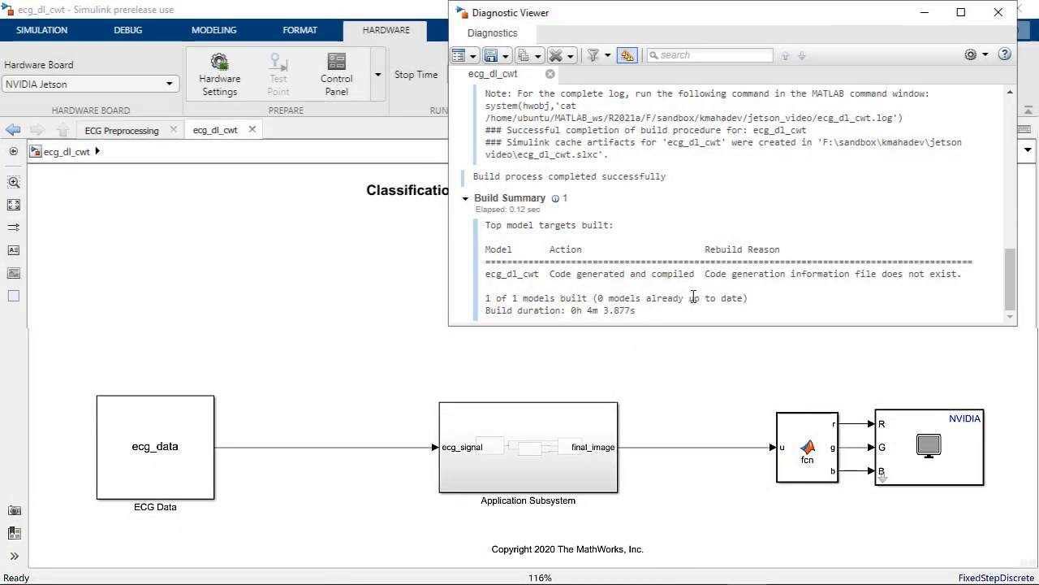